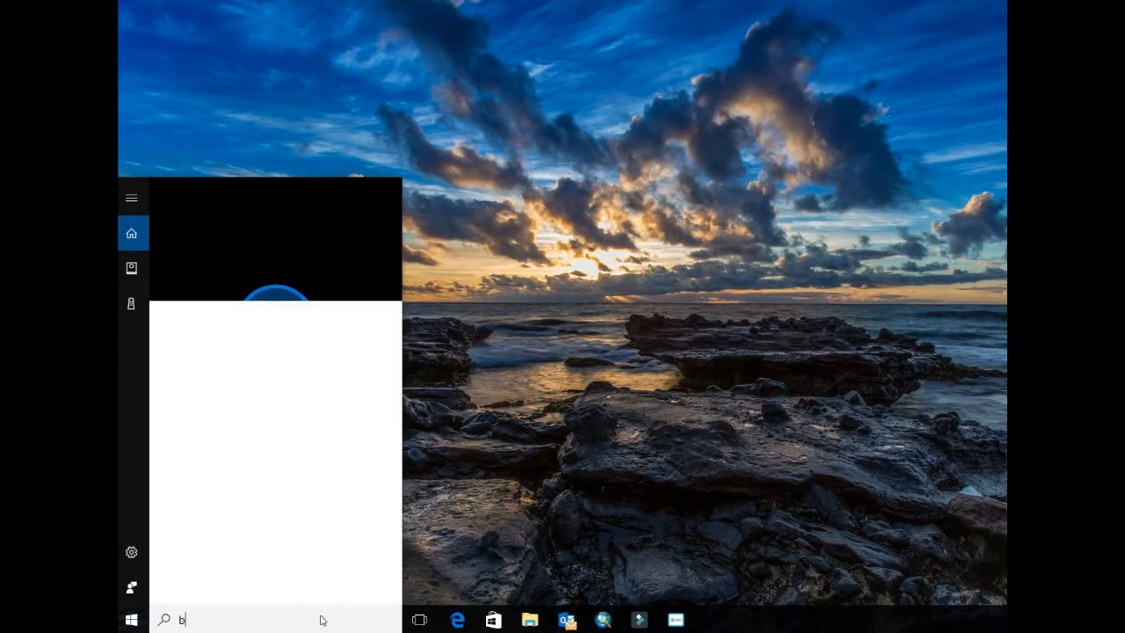
Search 'bluet' in the Start menu and open Bluetooth and other devices settings.
type("luet")
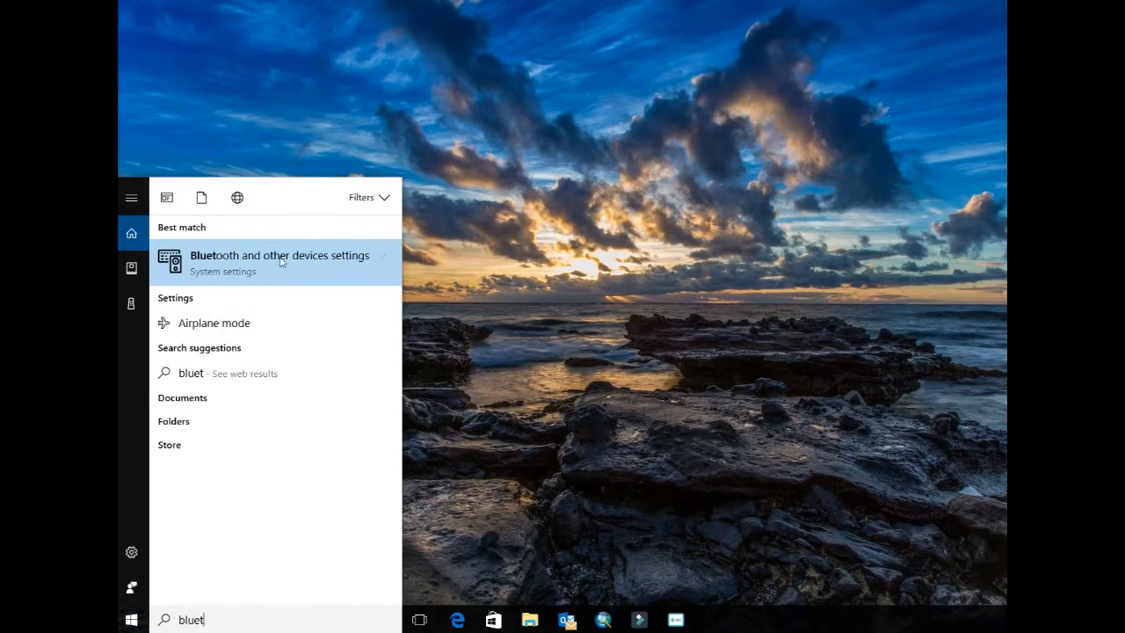
left_click(278, 261)
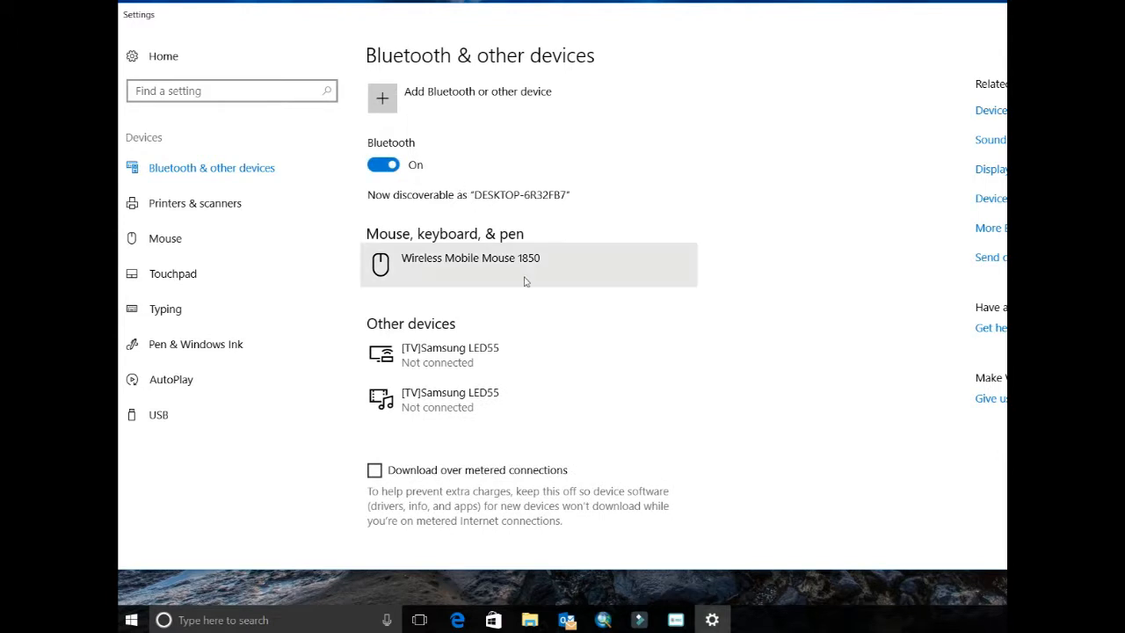
mouse_move(495, 218)
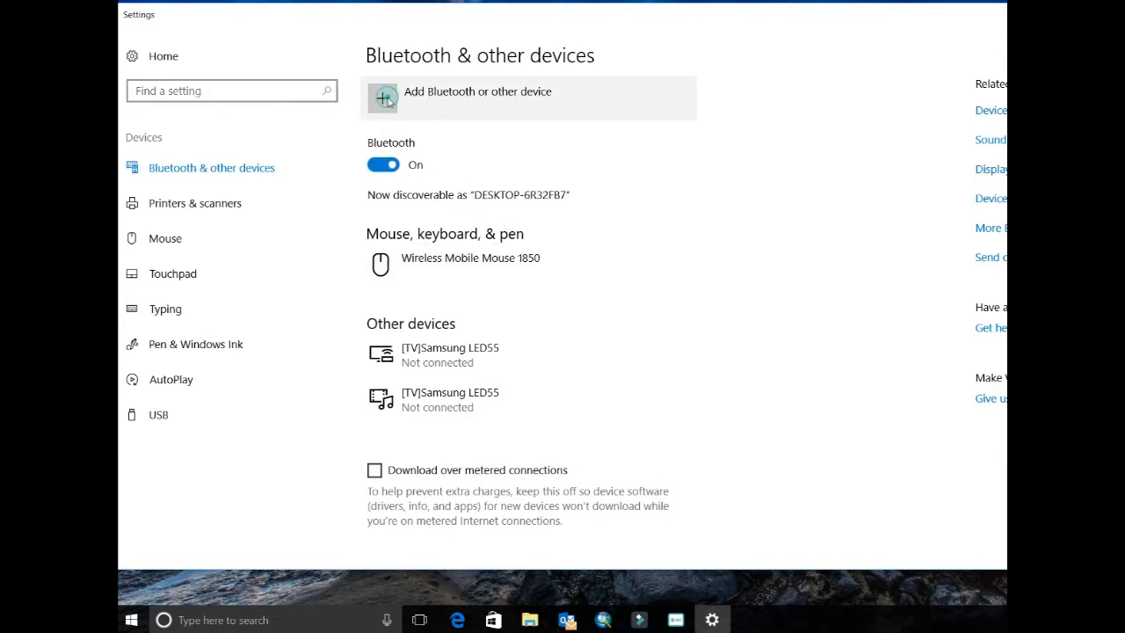
Pair the Bluetooth GPS receiver TGU229250259 and return to the device list.
left_click(382, 98)
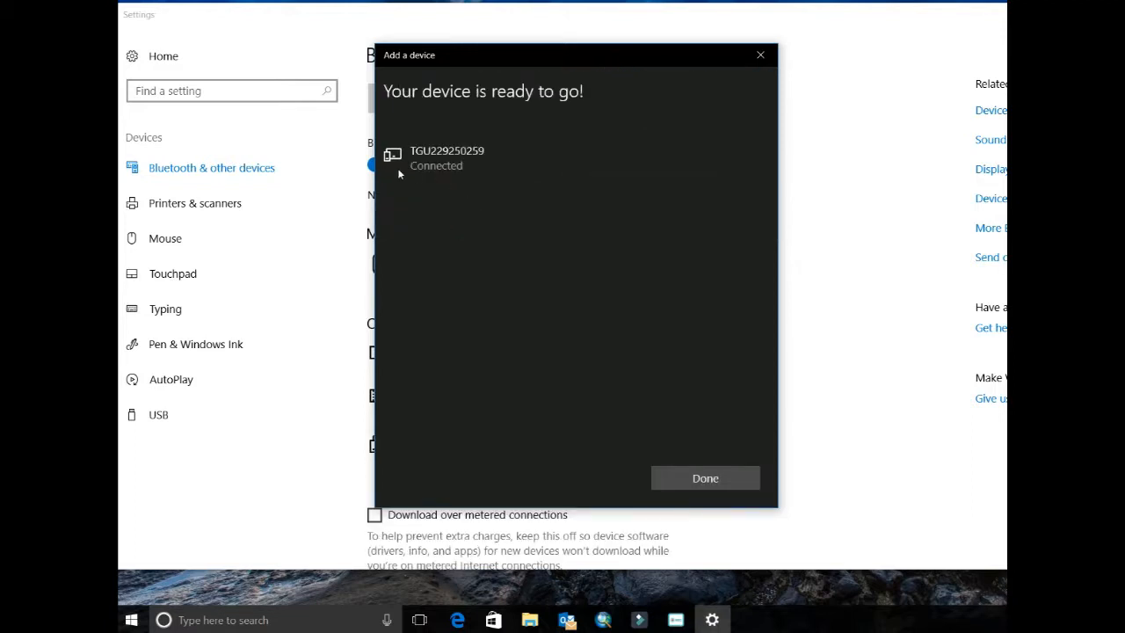
mouse_move(506, 162)
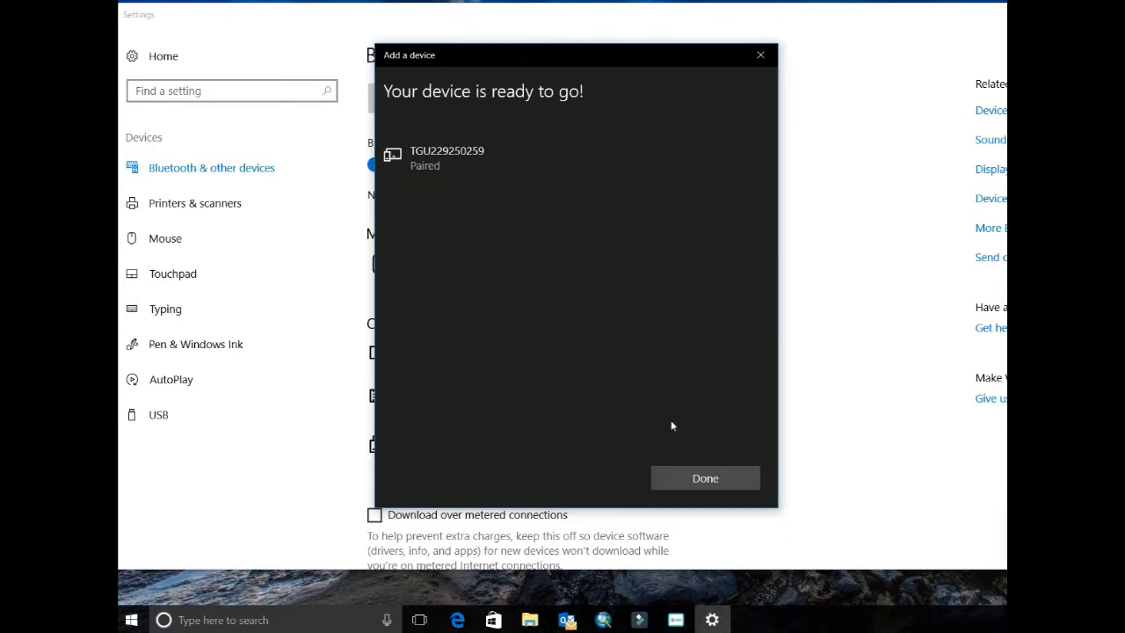
mouse_move(704, 477)
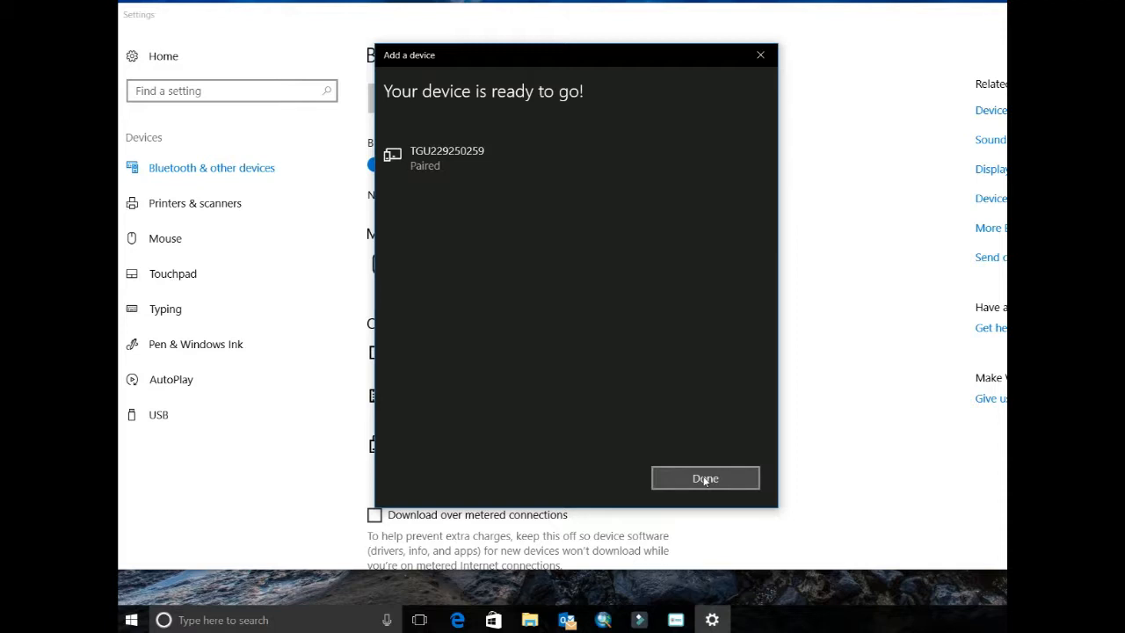
left_click(705, 477)
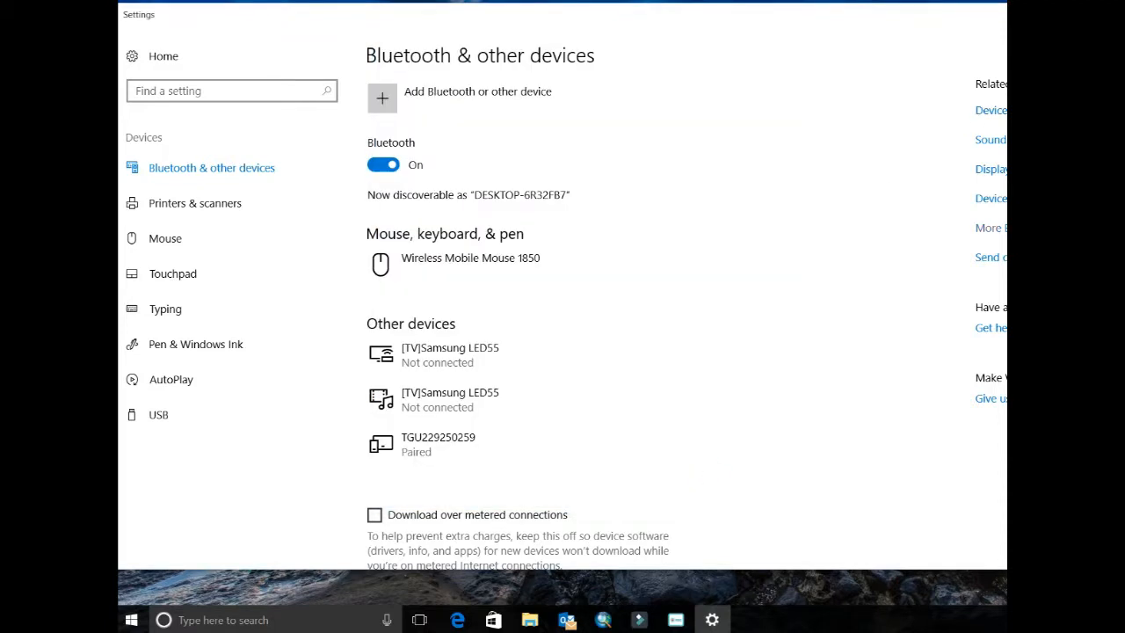
Open More Bluetooth options and view the COM Ports tab for the receiver's port.
left_click(990, 227)
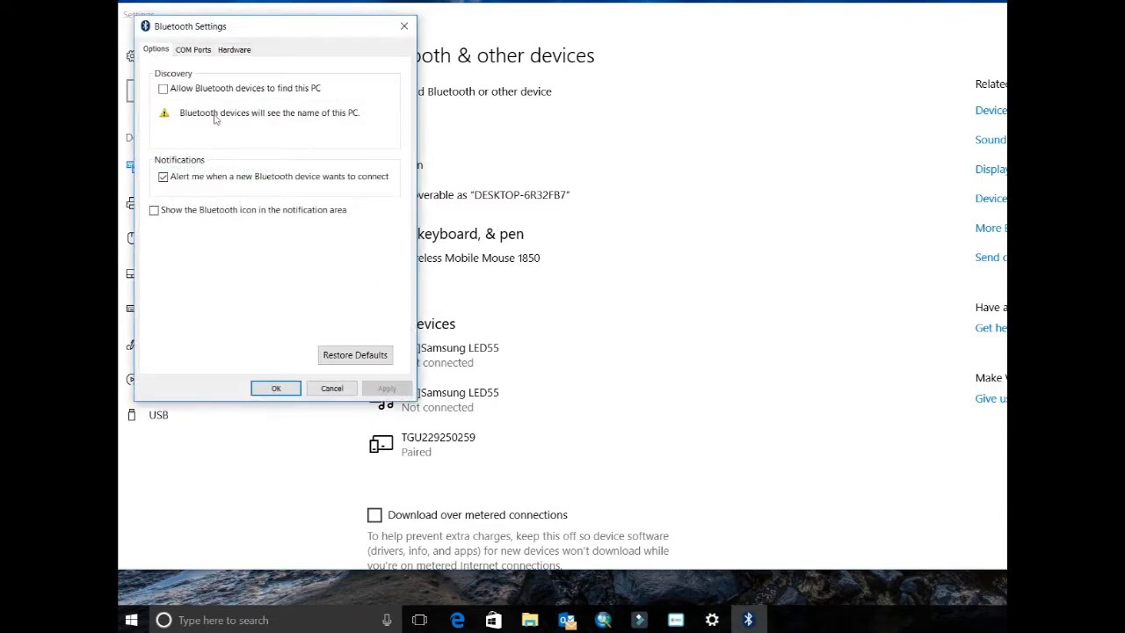
left_click(194, 48)
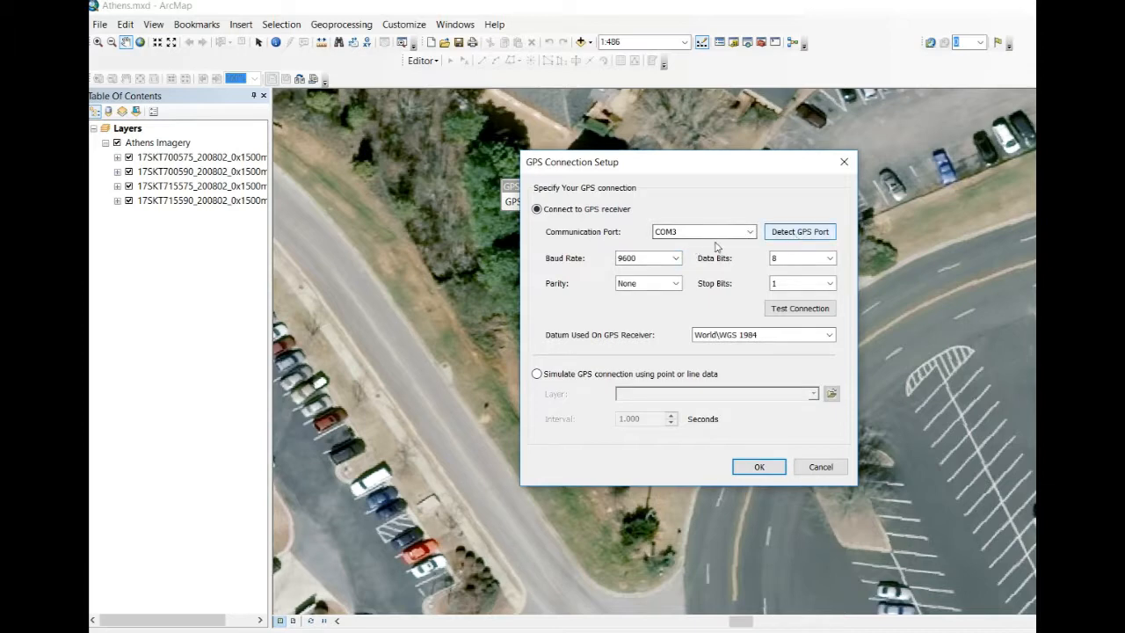
Keep COM3, settle on 9600 baud after trying 19200, and confirm the GPS connection.
left_click(674, 257)
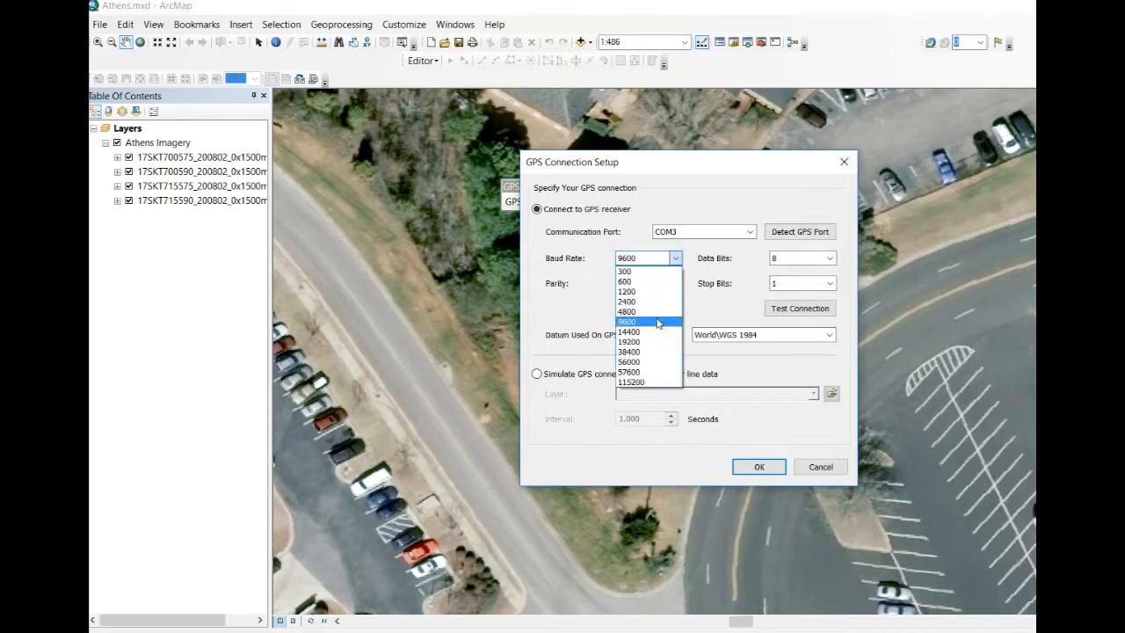
left_click(628, 321)
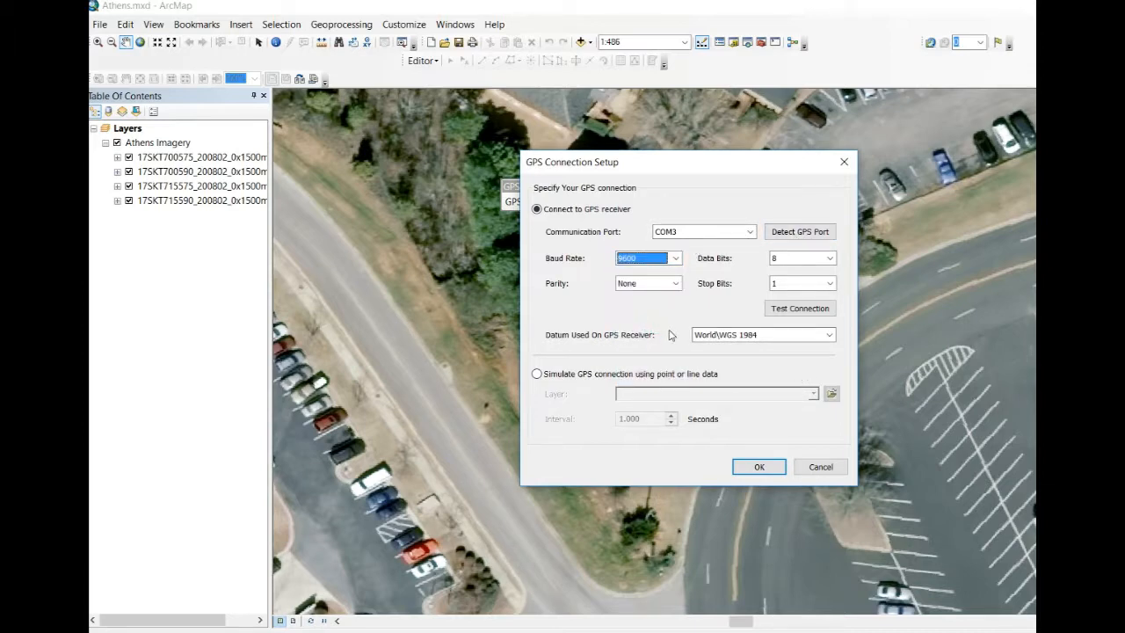
left_click(675, 257)
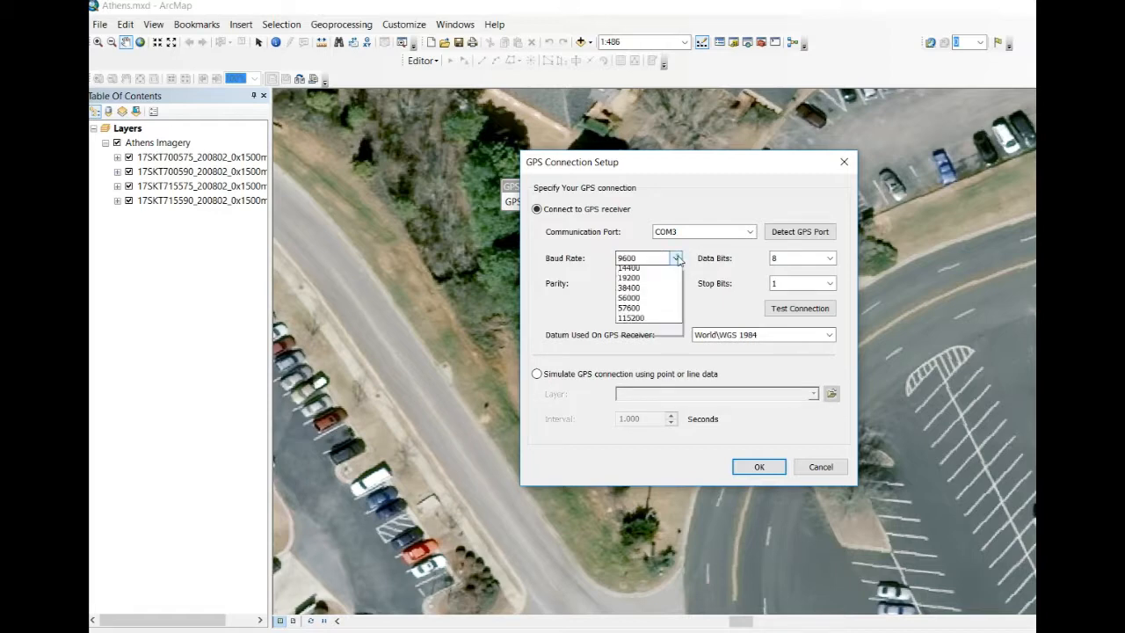
left_click(629, 278)
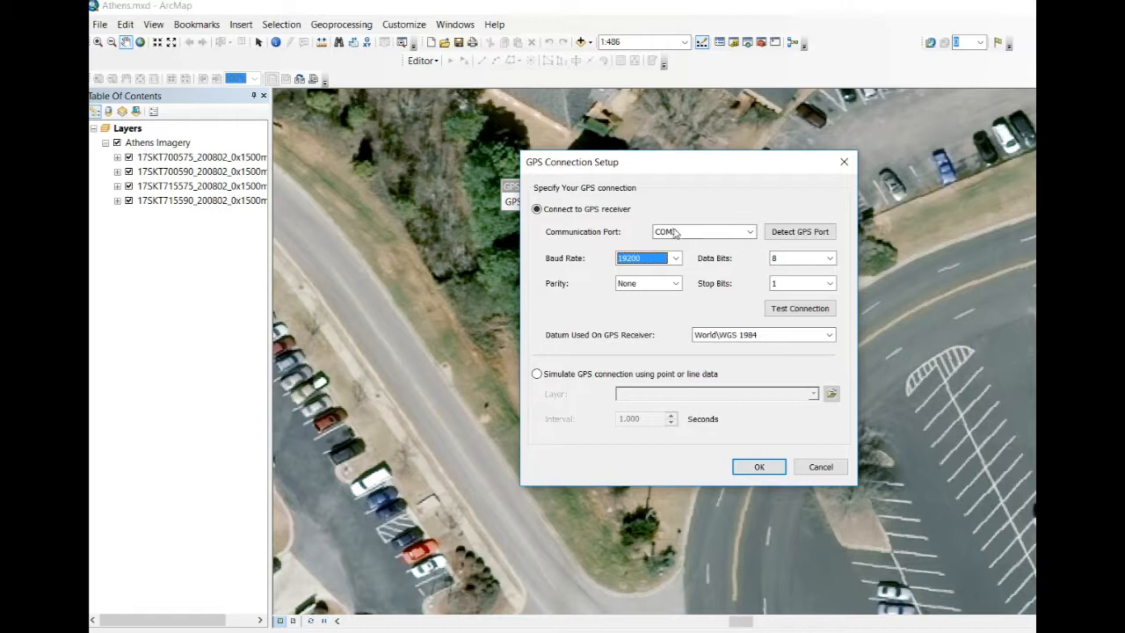
left_click(675, 258)
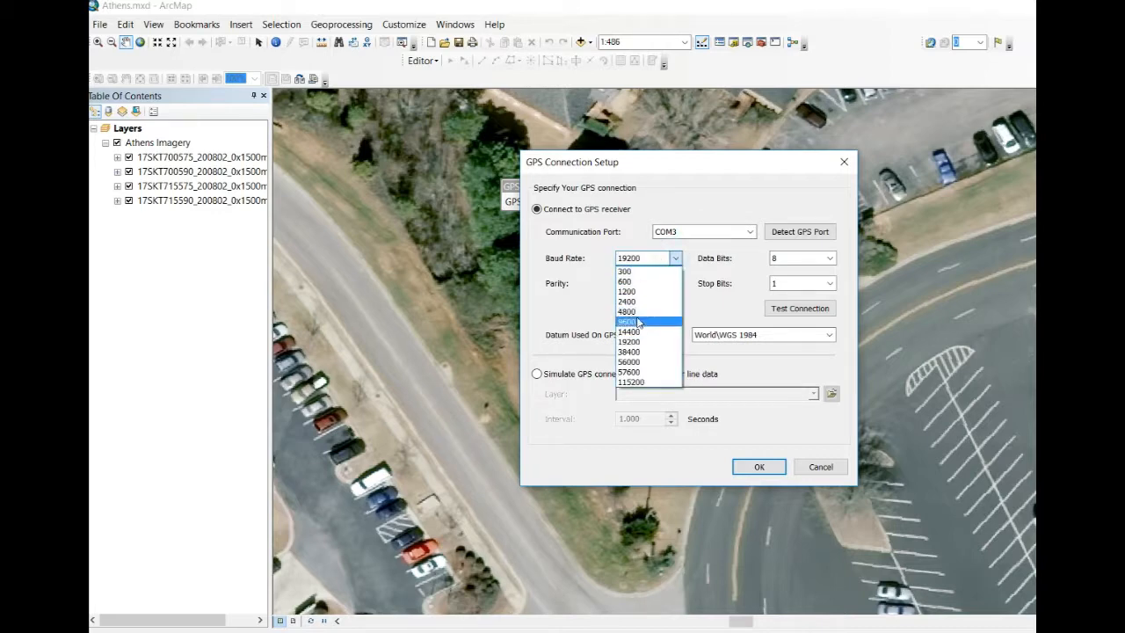
left_click(627, 321)
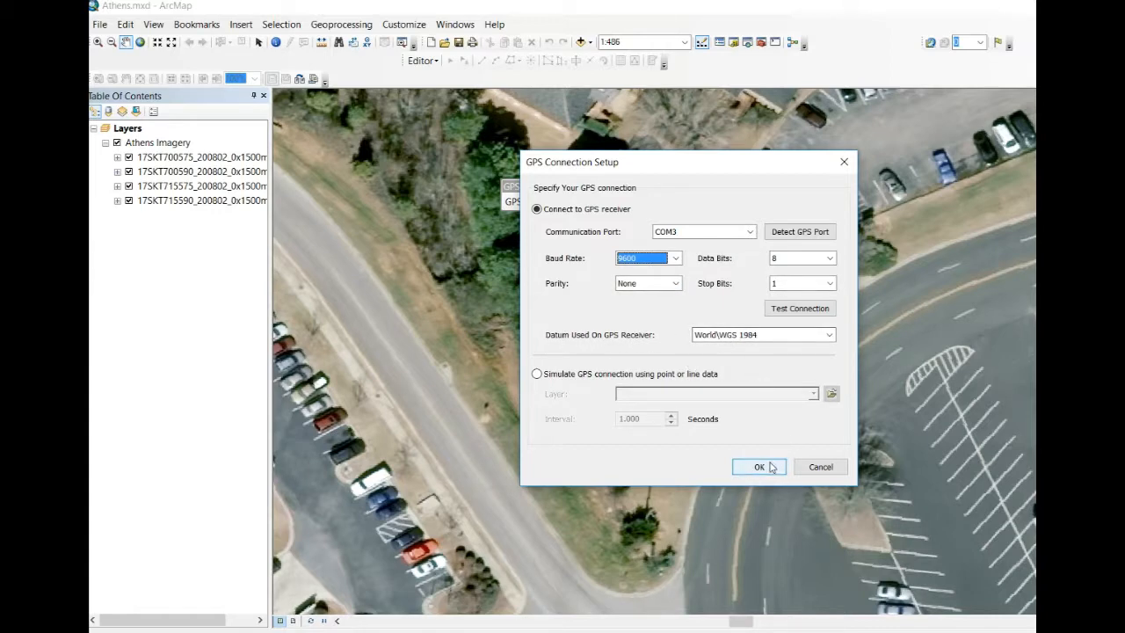
left_click(758, 466)
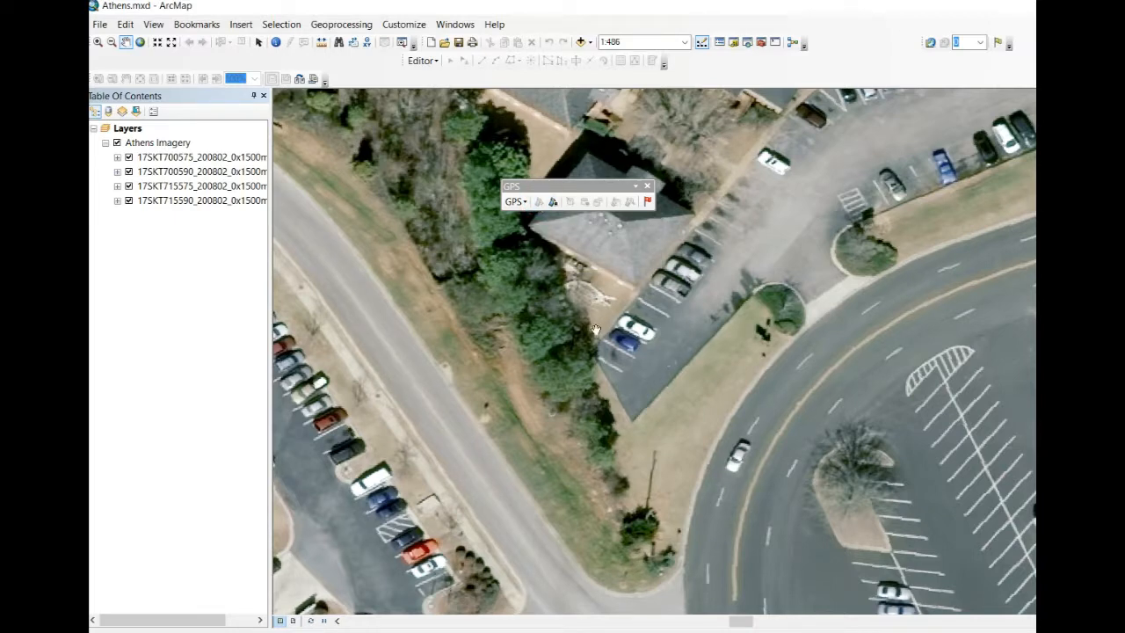
Drag the GPS toolbar aside to reveal the green position arrow and open the GPS menu.
left_click_drag(576, 185, 913, 187)
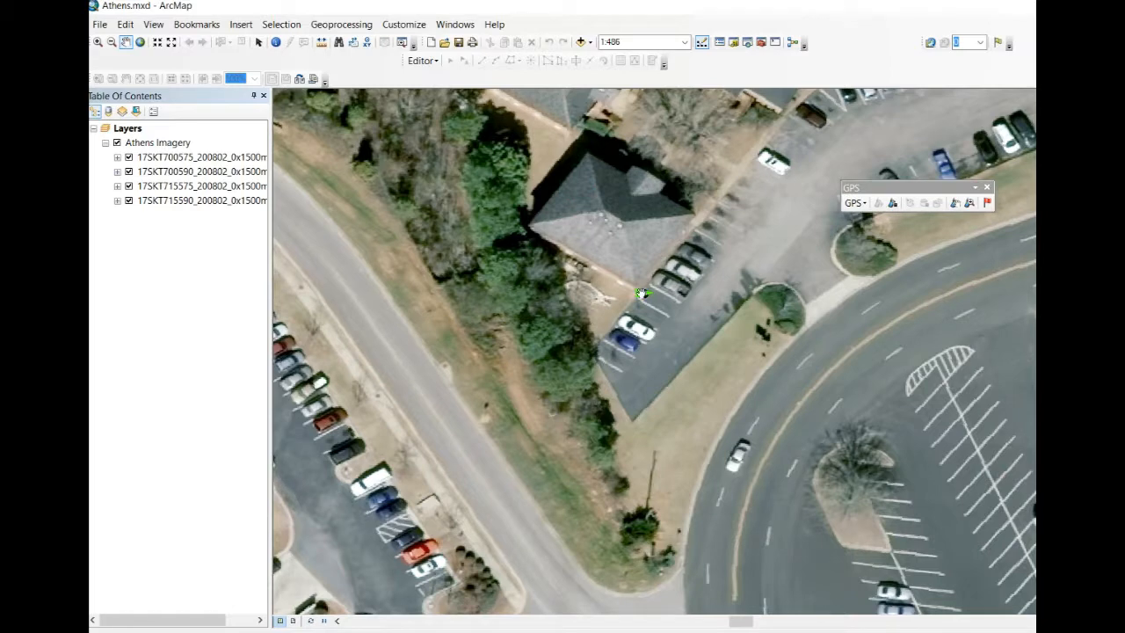
mouse_move(895, 351)
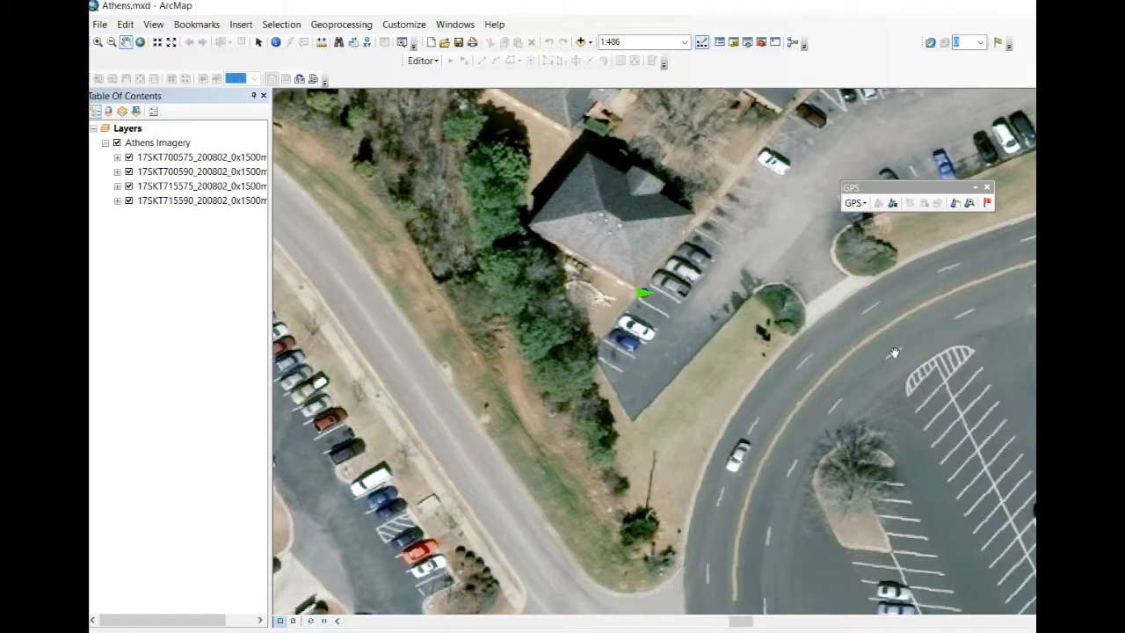
left_click(859, 203)
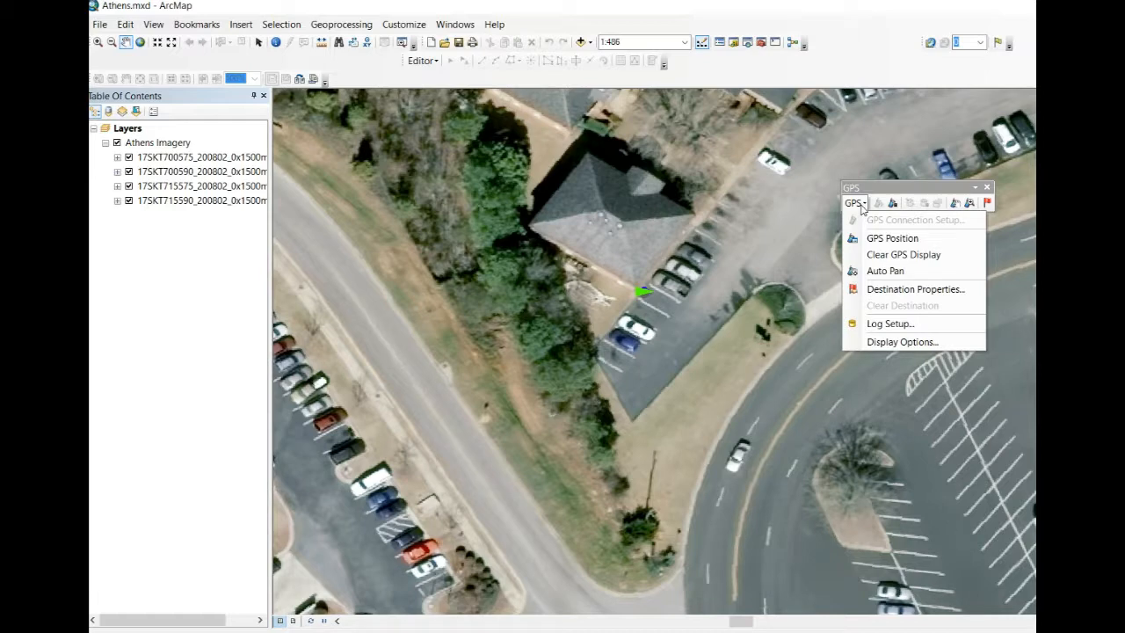
mouse_move(891, 237)
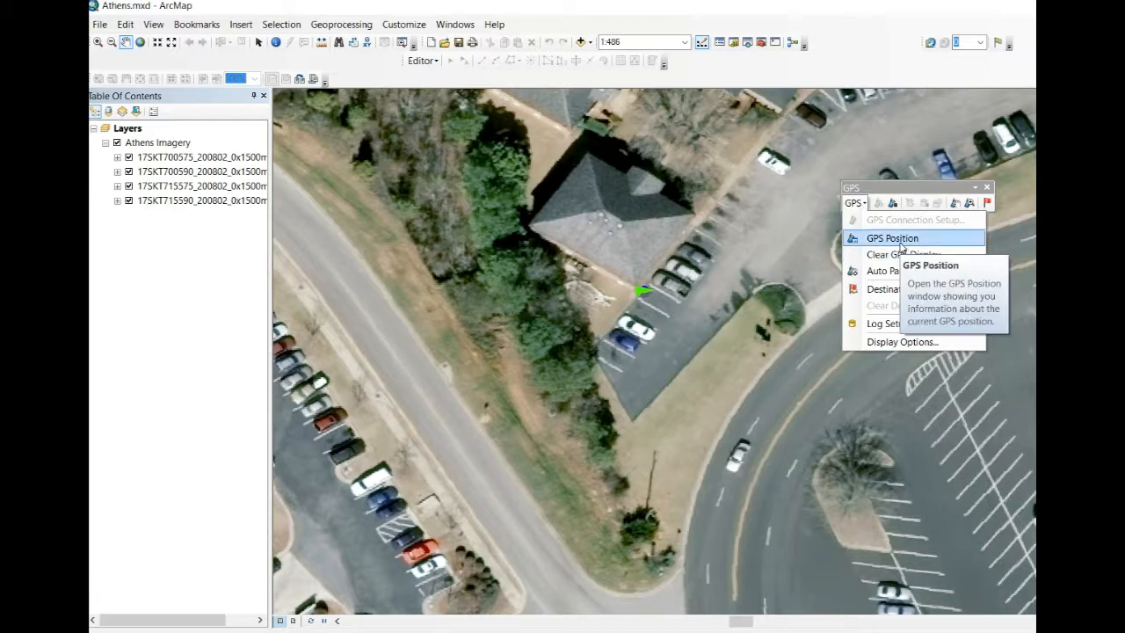
Show the GPS Position details window, then launch Tera Term from Start search.
left_click(891, 237)
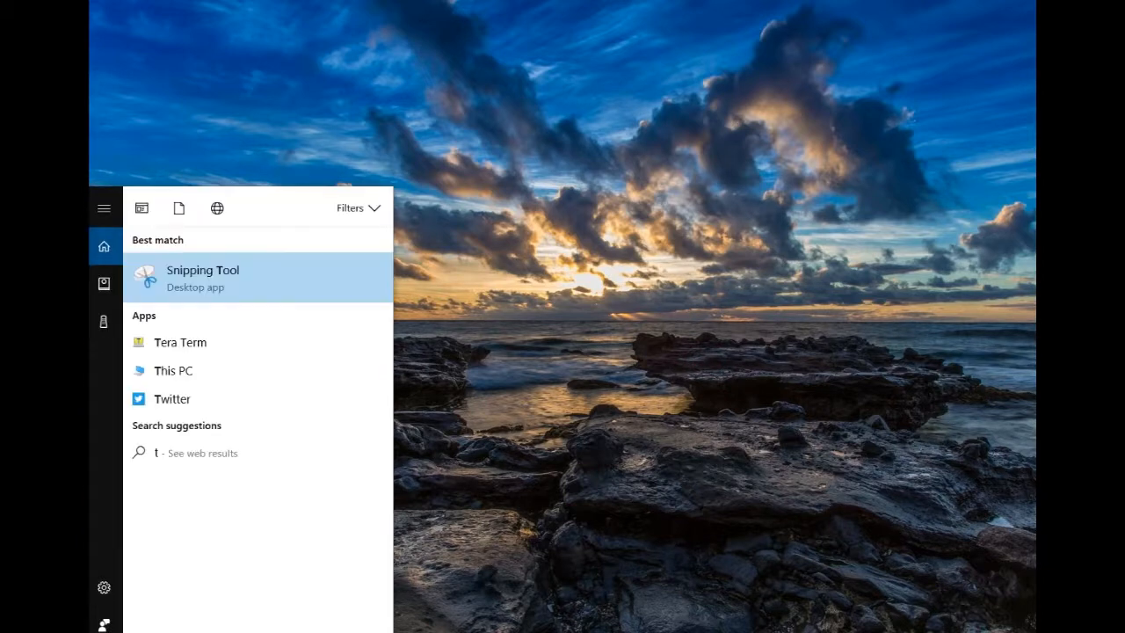
left_click(181, 342)
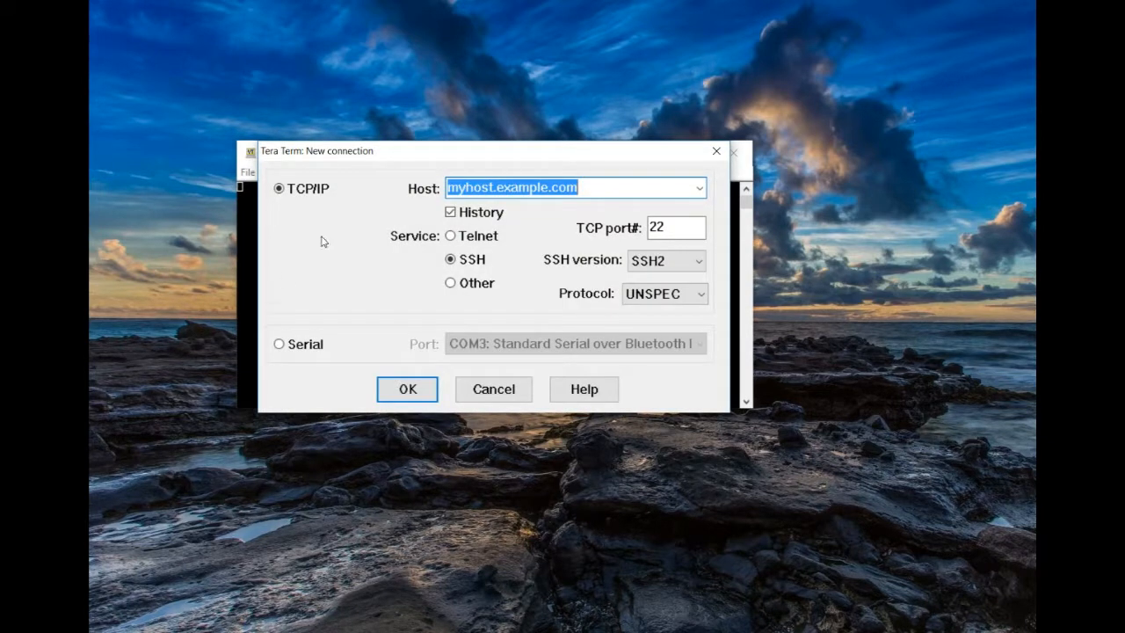
mouse_move(290, 351)
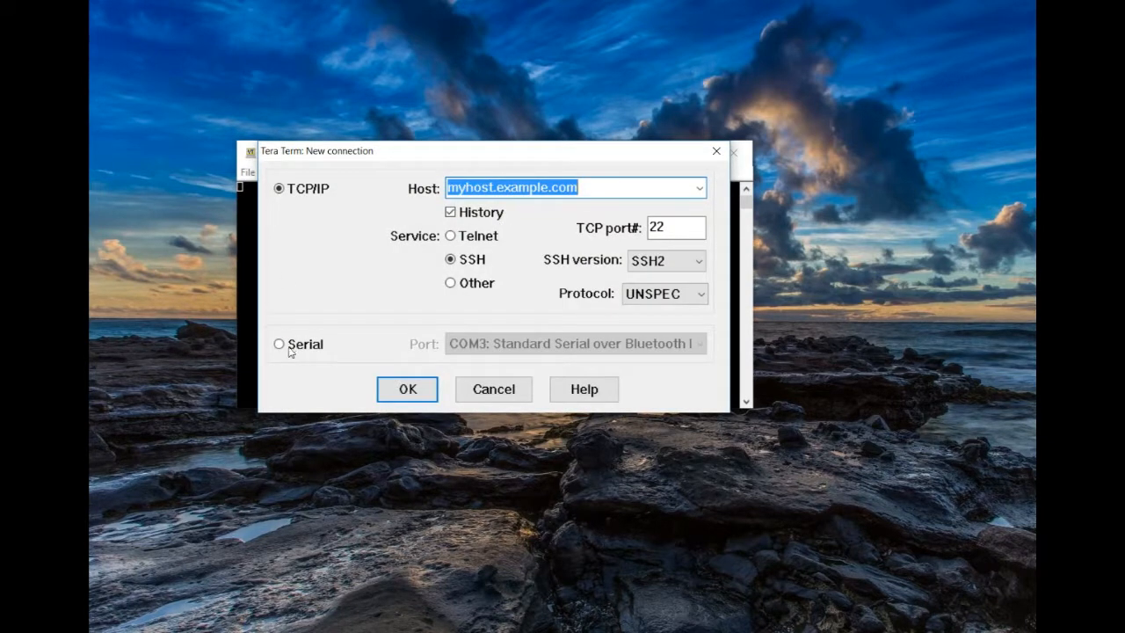
Connect Tera Term over serial to COM3 and check the port's 9600 baud settings.
left_click(278, 344)
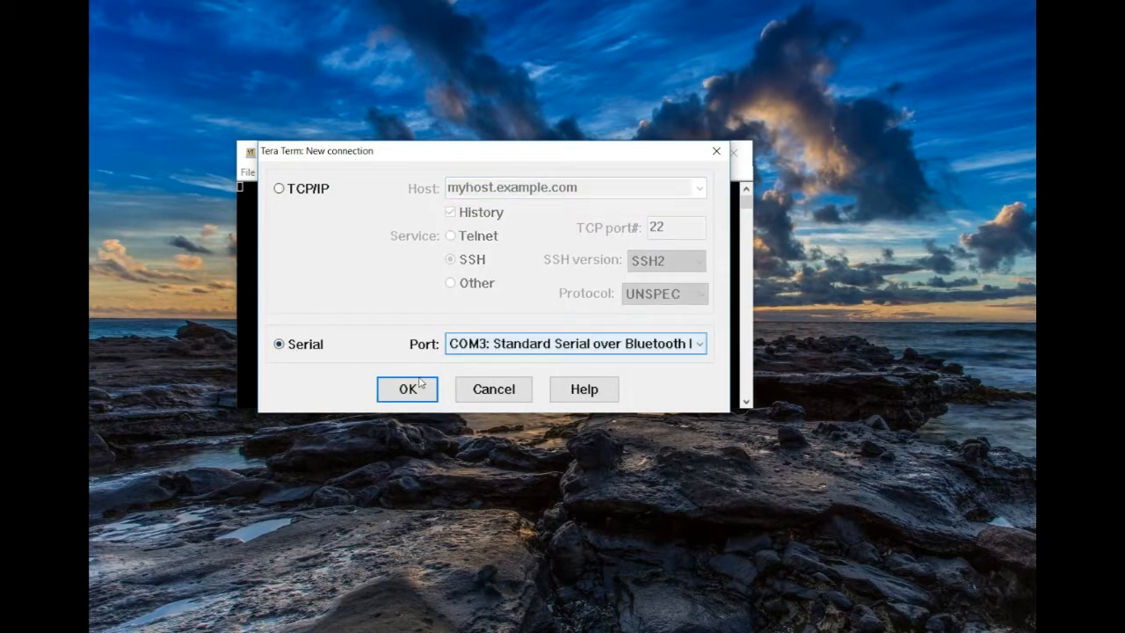
left_click(407, 388)
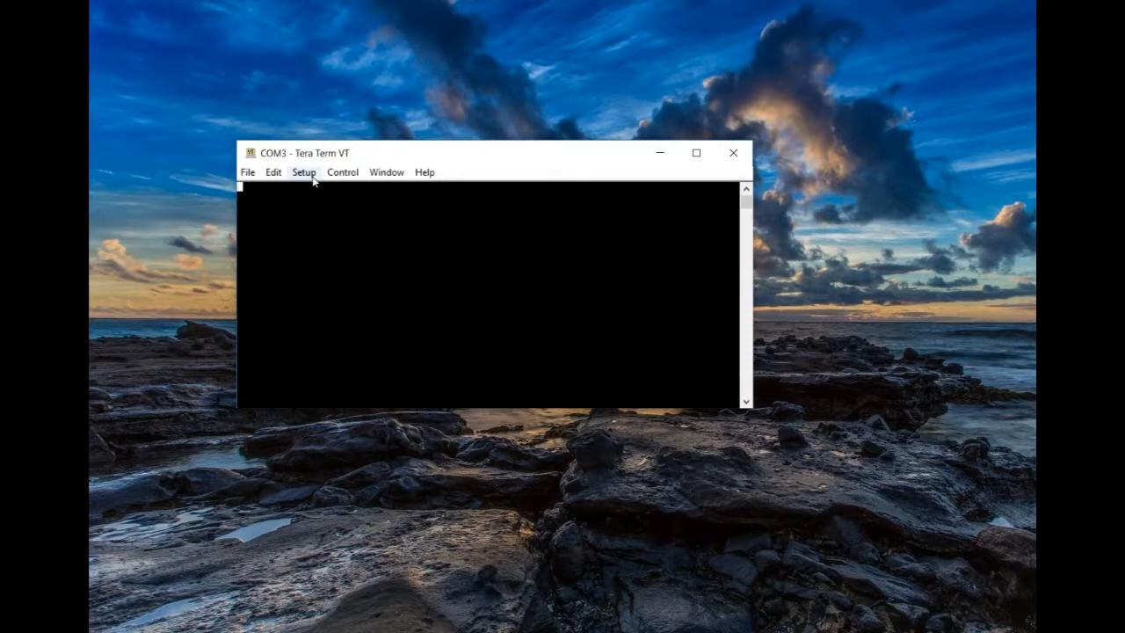
left_click(303, 171)
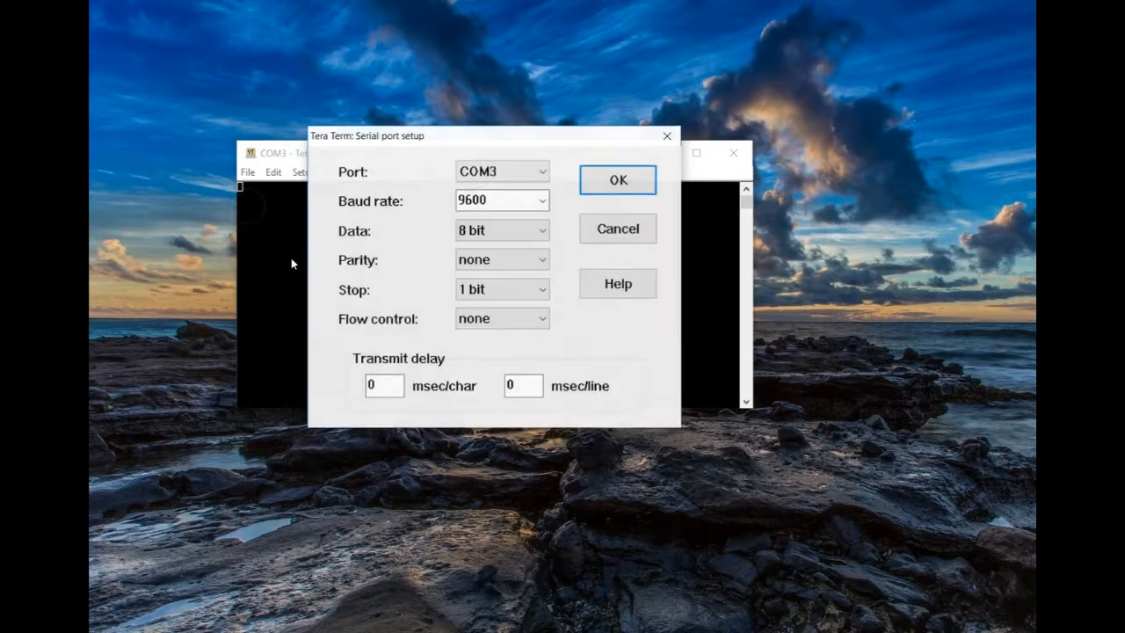